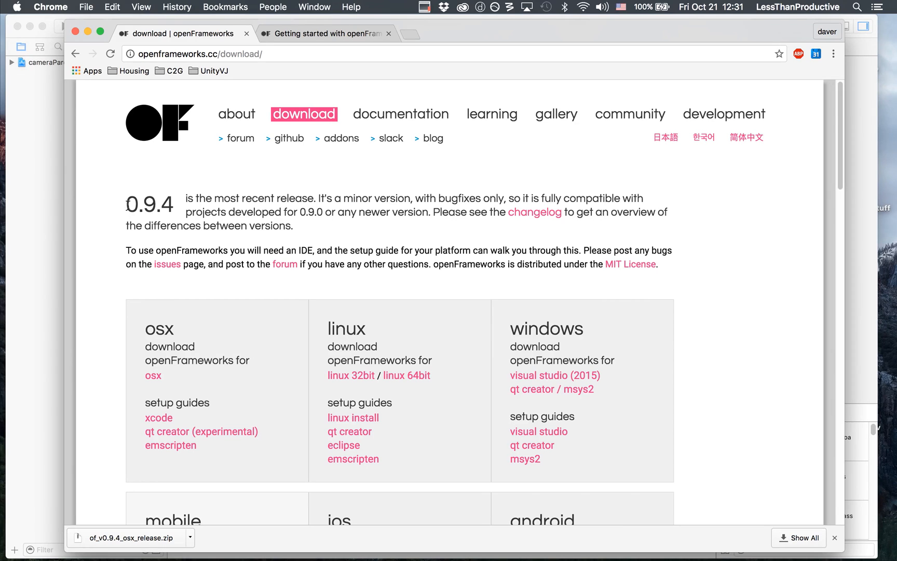
pyautogui.moveTo(166, 349)
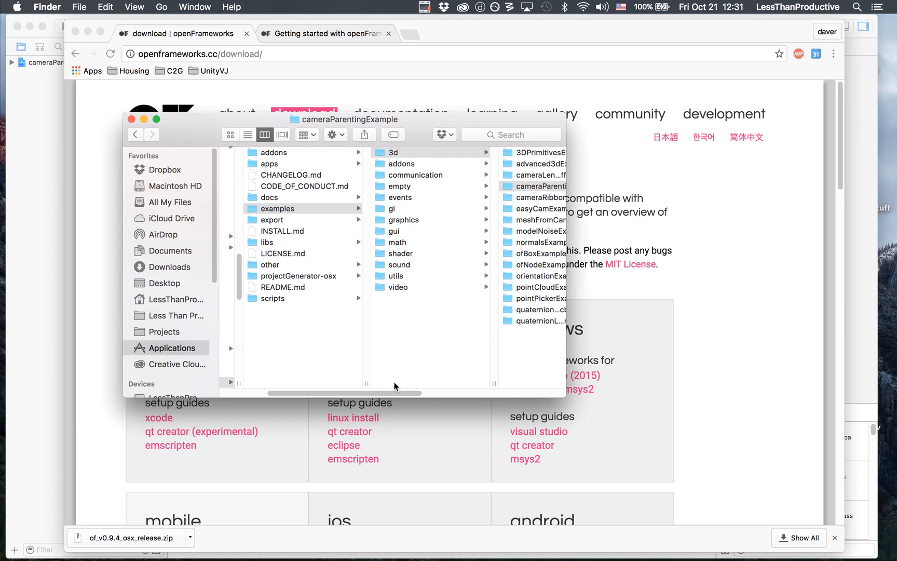
# Navigate Finder to the cameraParentingExample folder showing its .xcodeproj and source files.
pyautogui.click(316, 186)
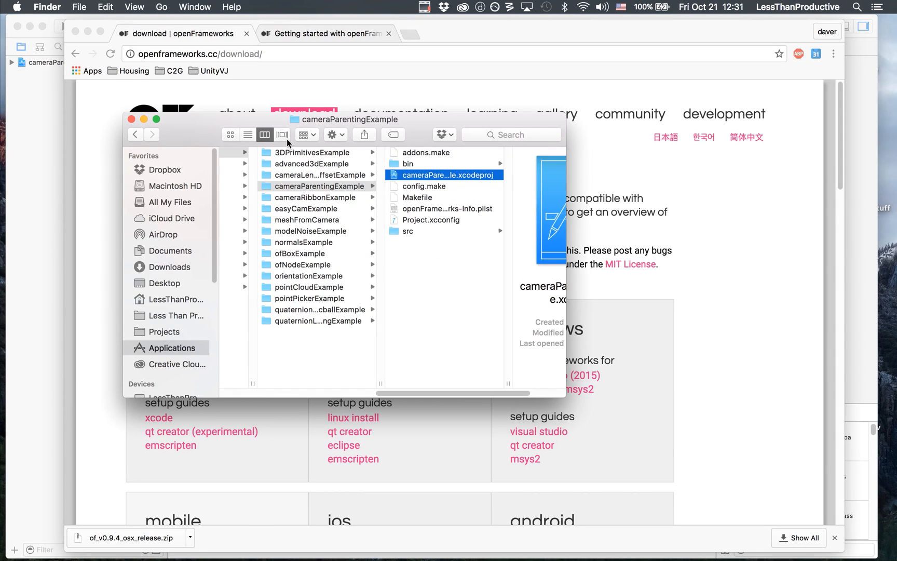
pyautogui.moveTo(393, 183)
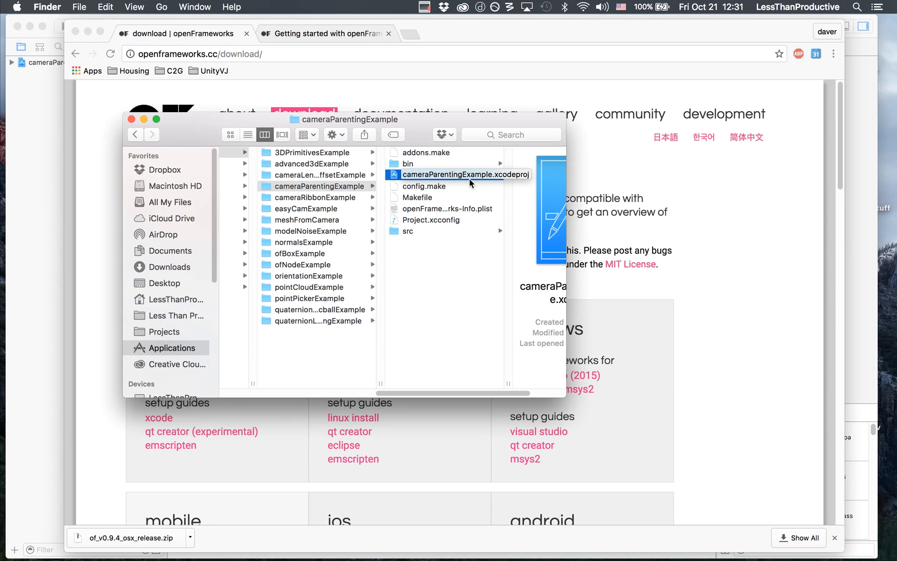
pyautogui.moveTo(408, 179)
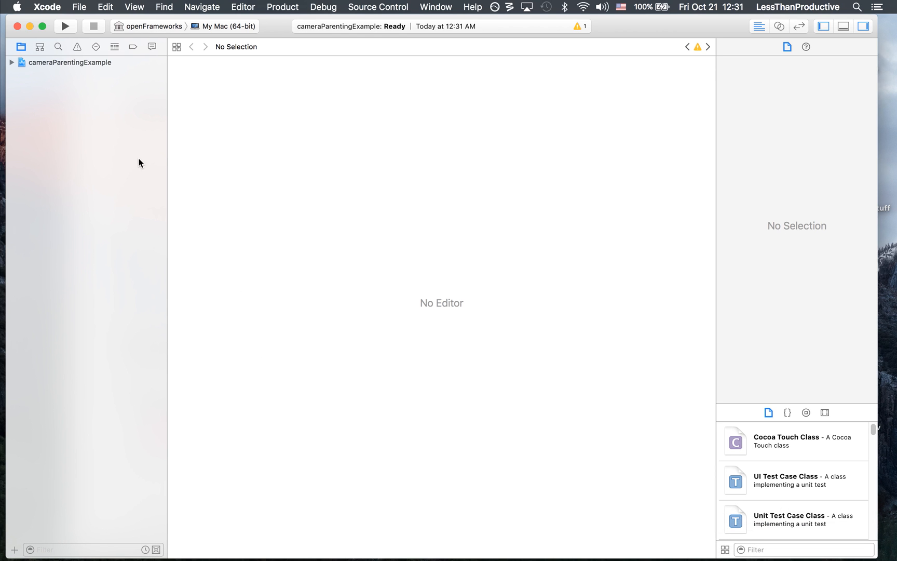
pyautogui.moveTo(309, 107)
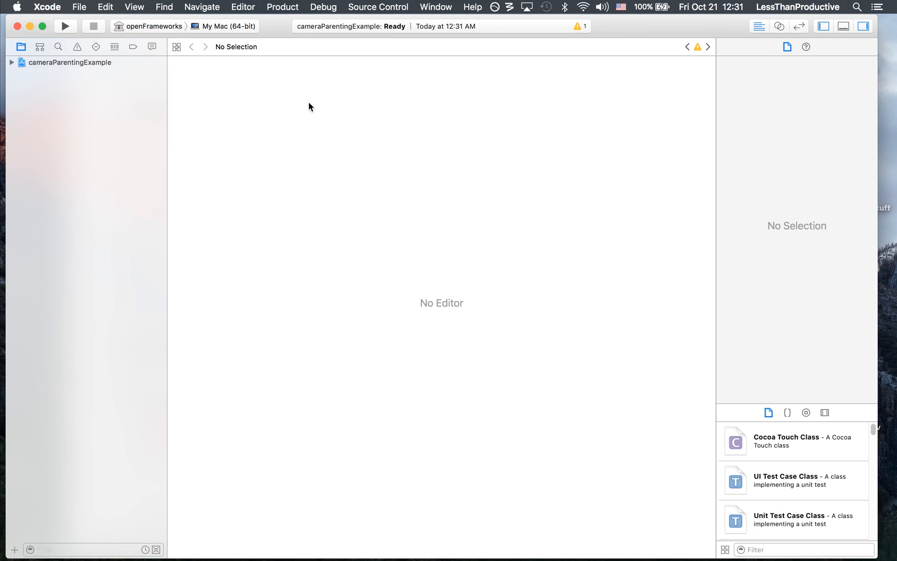
# Check the installed Xcode version, dismiss it, and build the cameraParentingExample project.
pyautogui.click(47, 7)
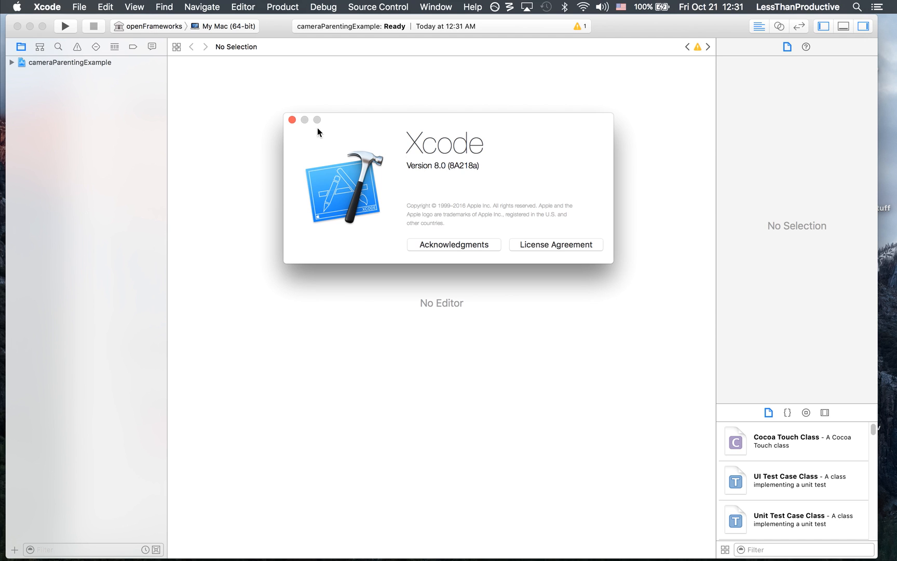
pyautogui.click(292, 120)
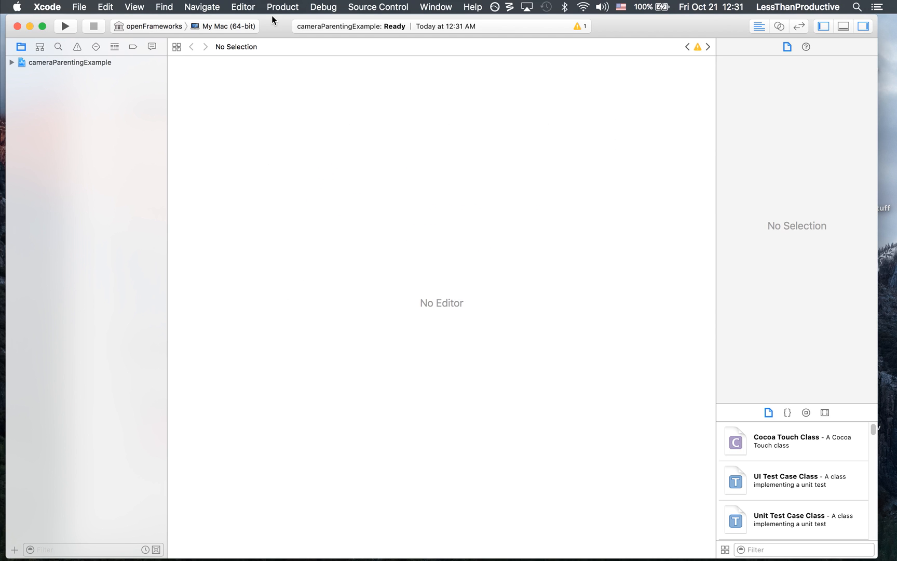
pyautogui.moveTo(574, 36)
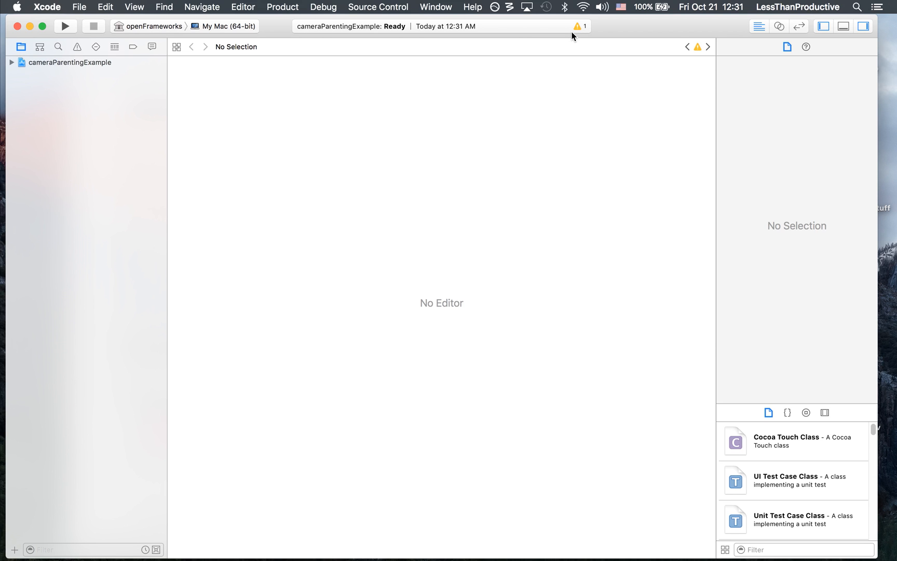
pyautogui.click(66, 27)
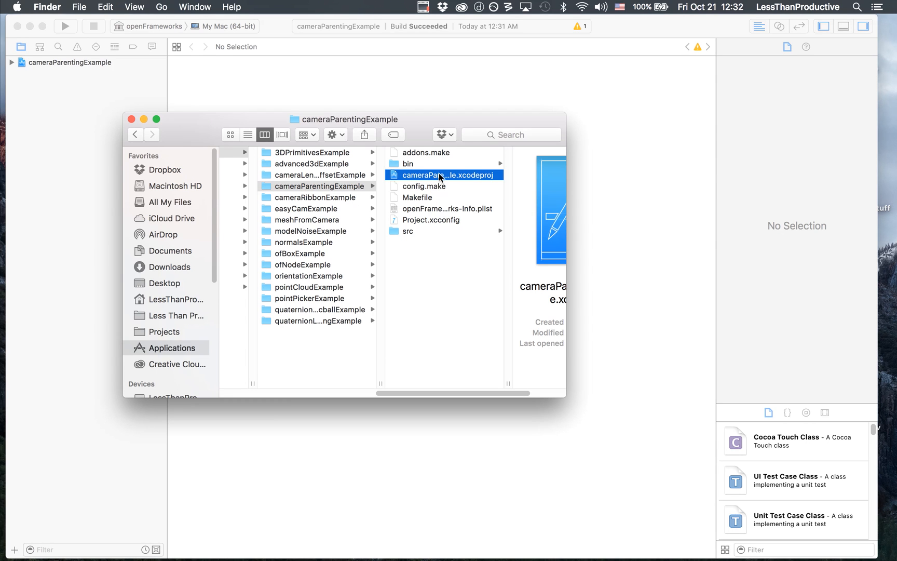
# Compare cameraParentingExample's bin with 3DPrimitivesExample's bin, which holds a built Debug app.
pyautogui.click(408, 164)
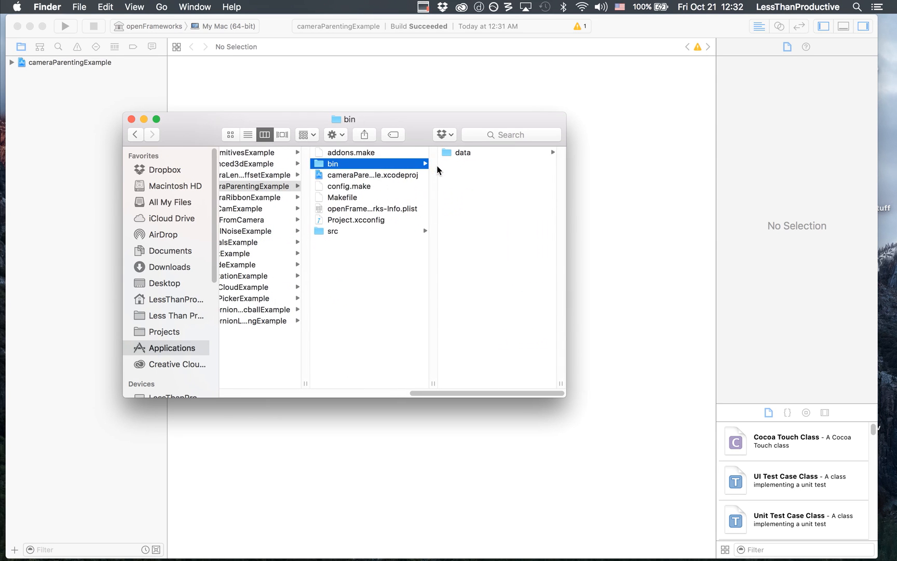
pyautogui.moveTo(468, 152)
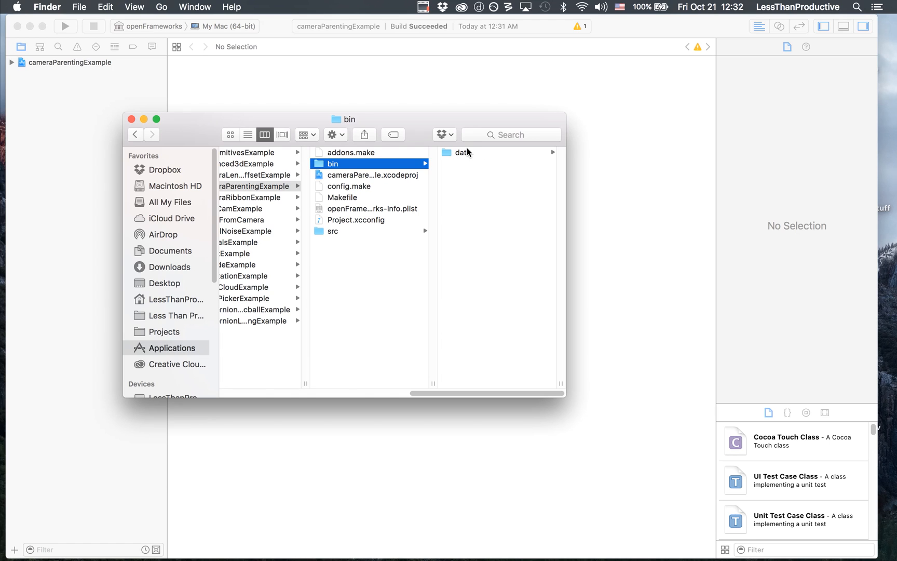
pyautogui.click(252, 152)
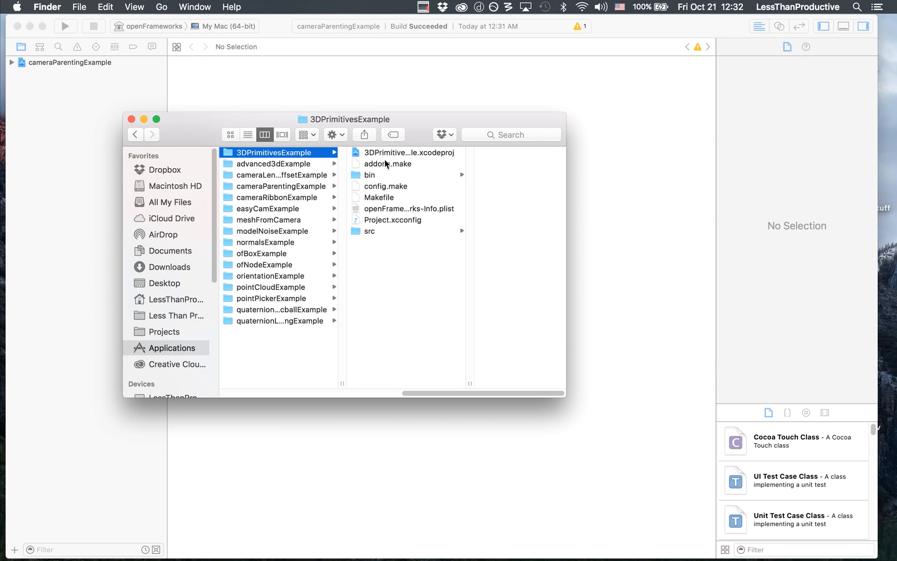
pyautogui.click(371, 175)
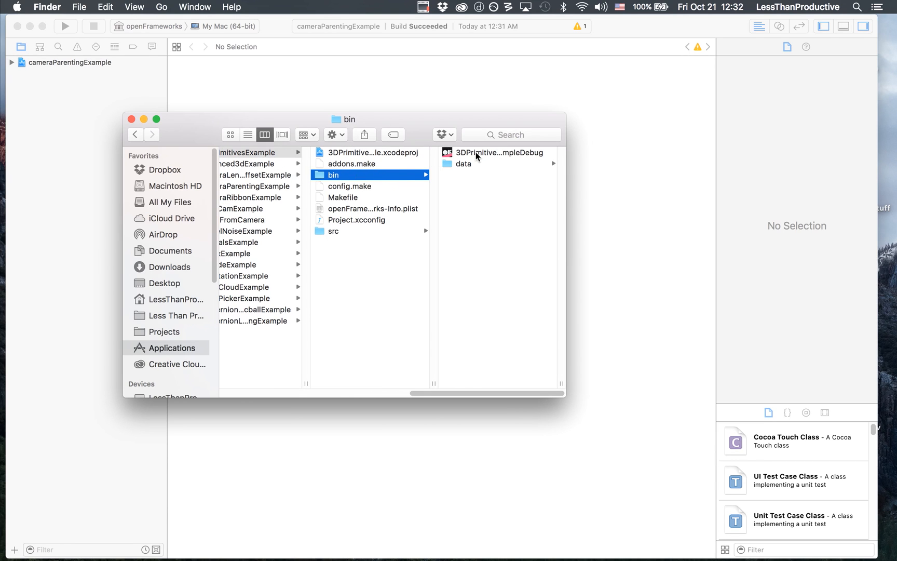
pyautogui.click(258, 152)
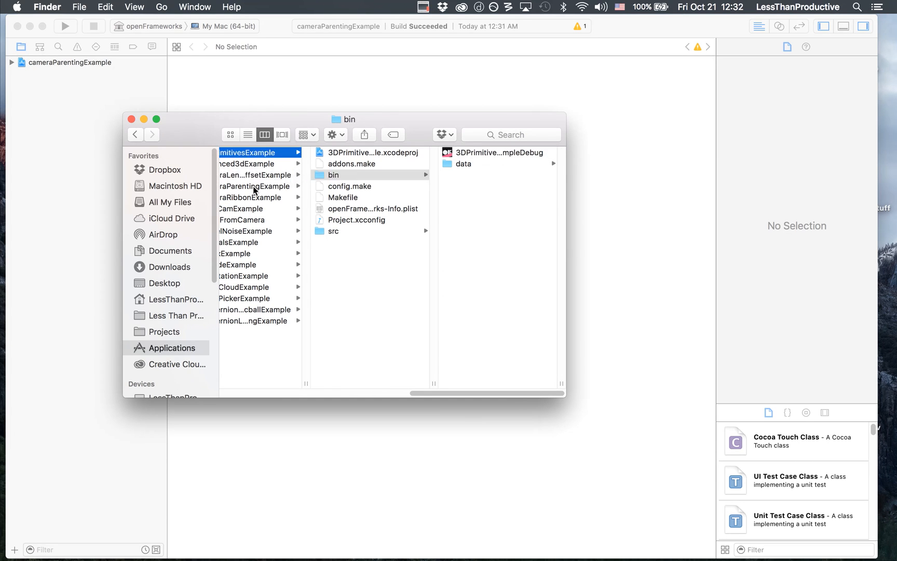
# Look in cameraLensOffsetExample's bin, finding only a data folder and no built app.
pyautogui.click(333, 164)
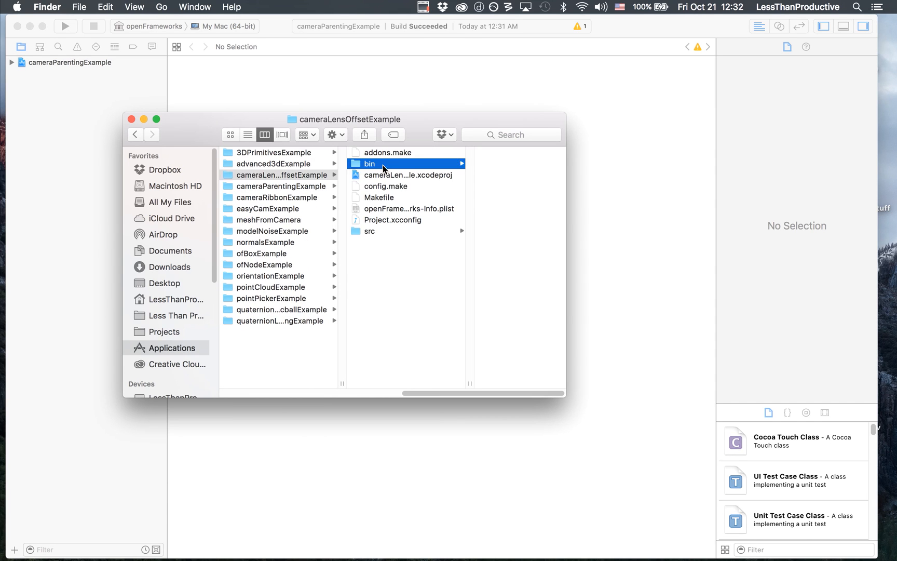
pyautogui.click(371, 164)
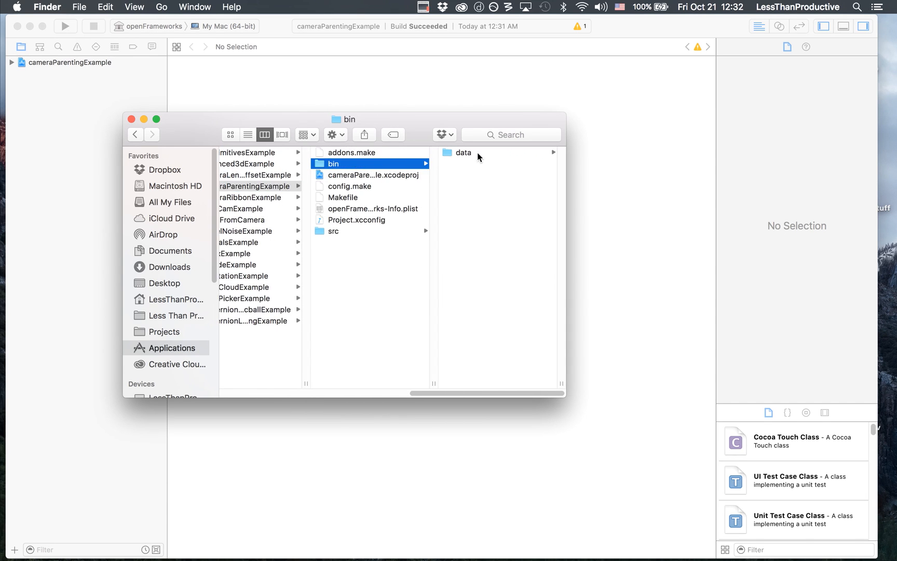
pyautogui.click(282, 6)
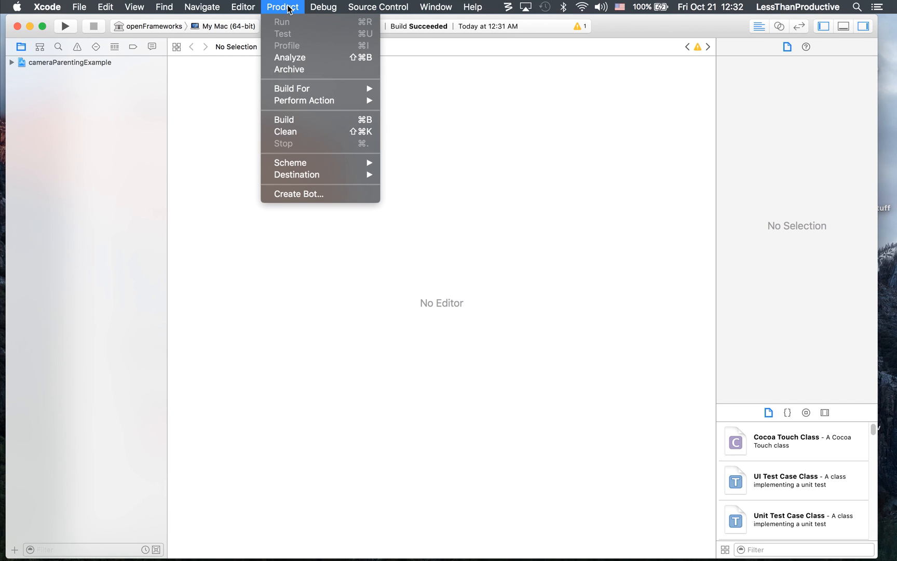
# Browse the Editor, Find and Product menus and start a New Scheme for cameraParentingExample.
pyautogui.click(243, 7)
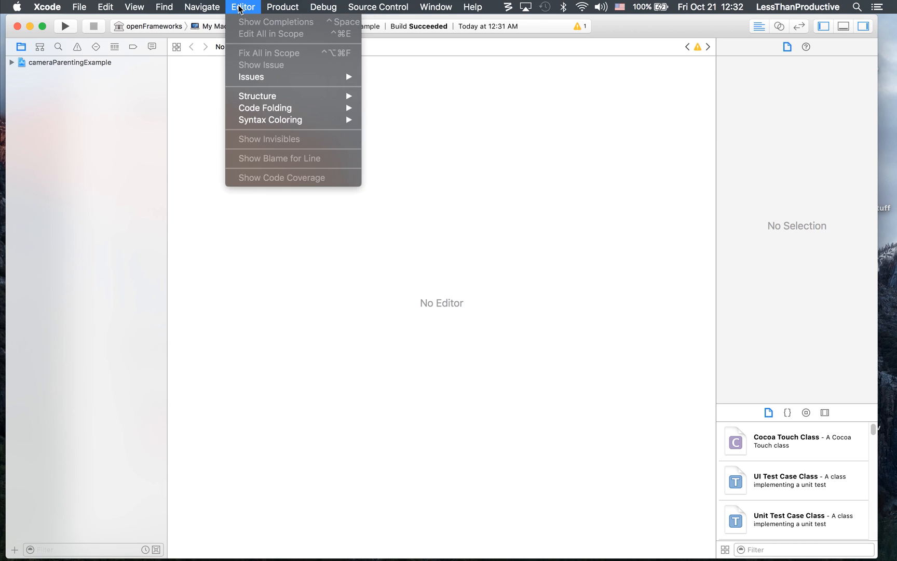
pyautogui.click(164, 7)
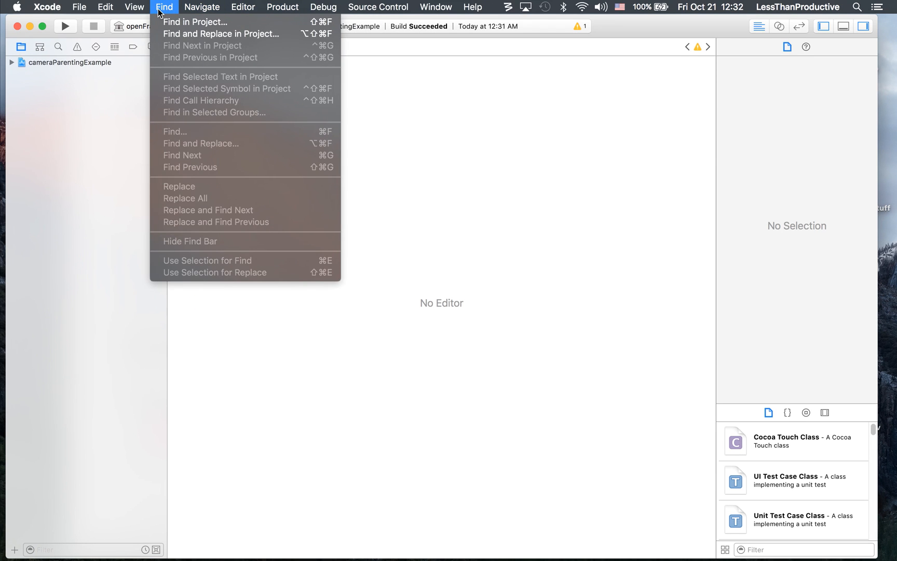
pyautogui.click(282, 7)
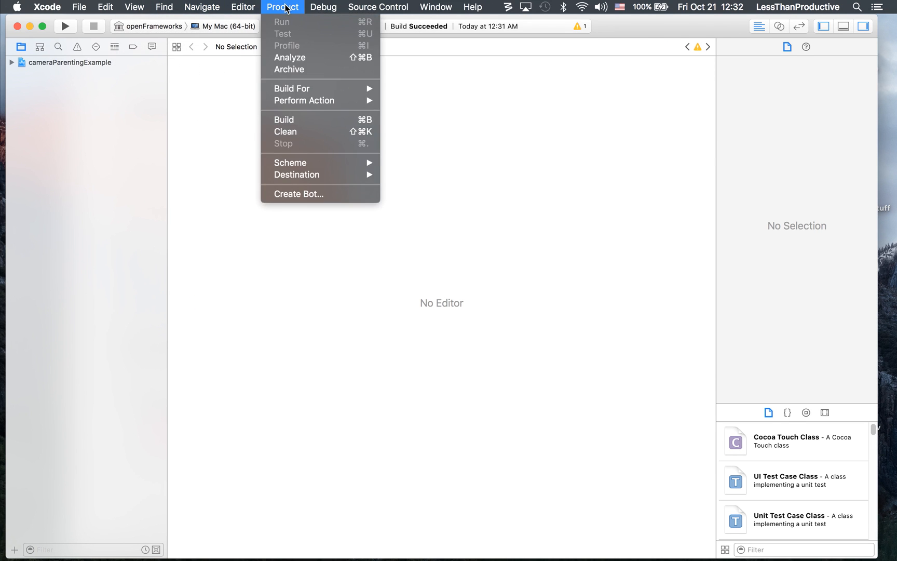
pyautogui.moveTo(291, 163)
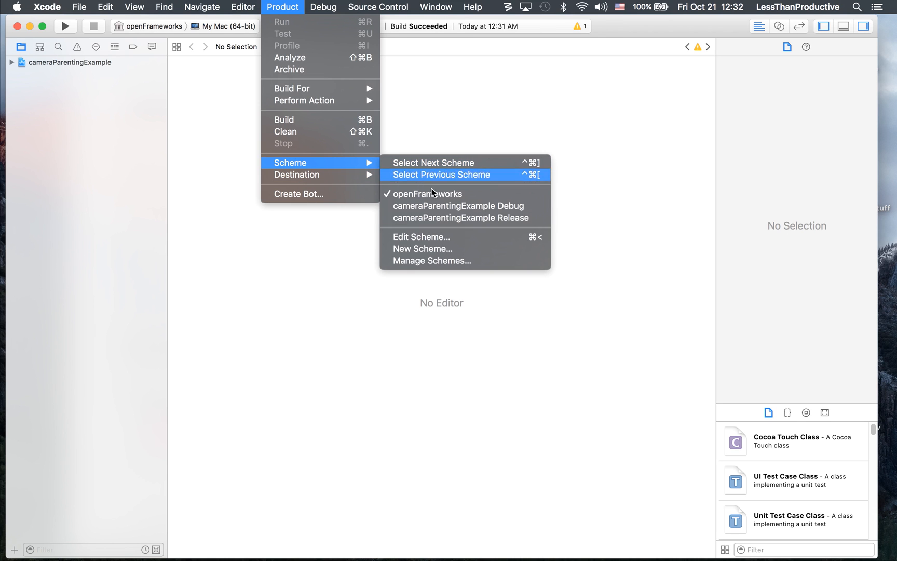
pyautogui.moveTo(415, 253)
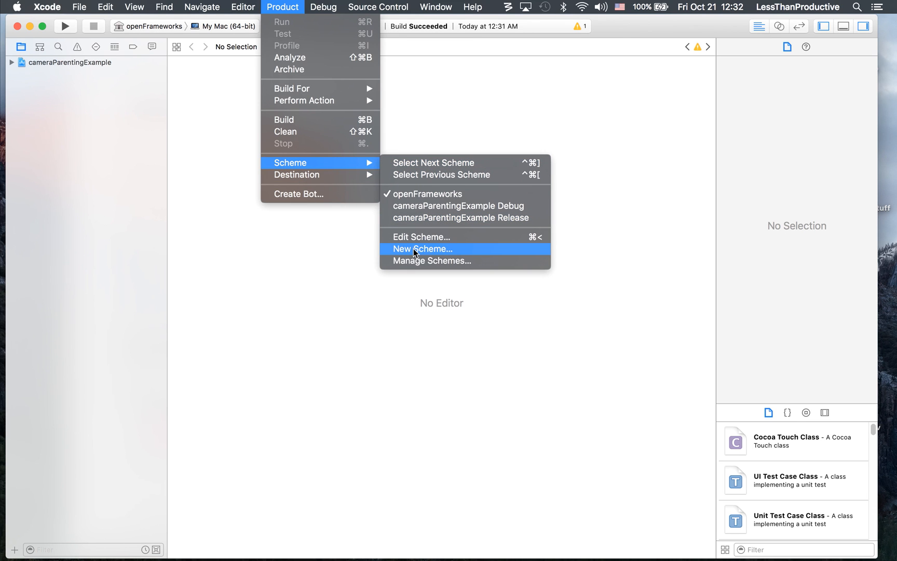
pyautogui.click(422, 248)
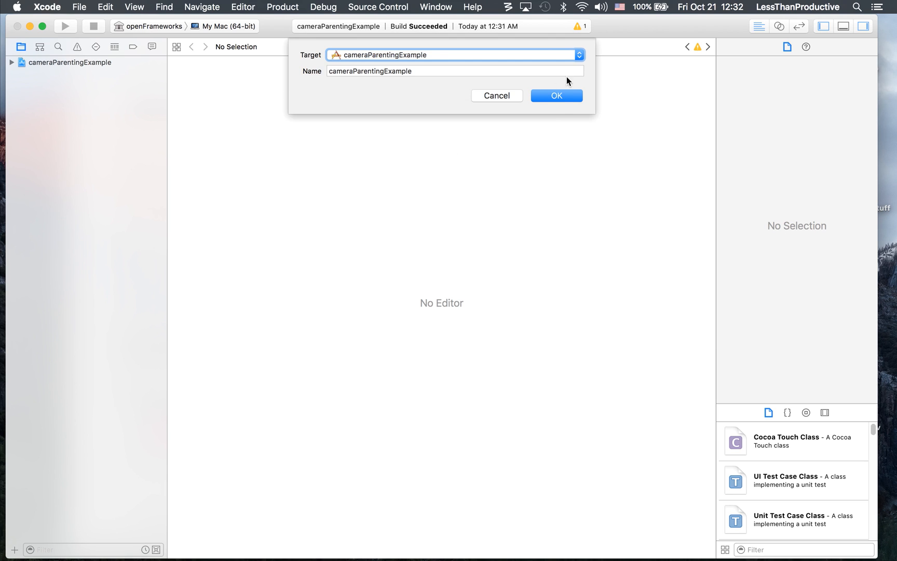
# Confirm the new cameraParentingExample scheme and build/run the project with it.
pyautogui.click(556, 95)
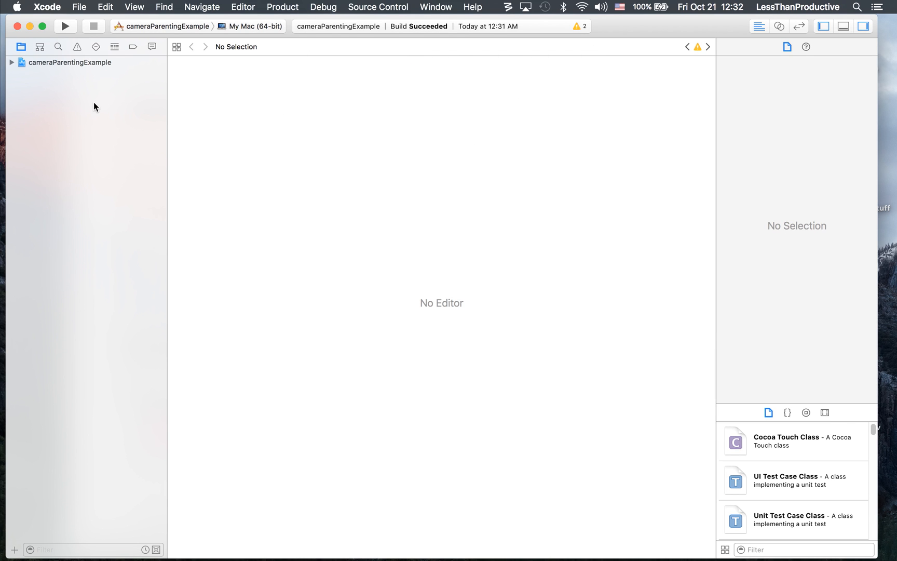
pyautogui.moveTo(95, 101)
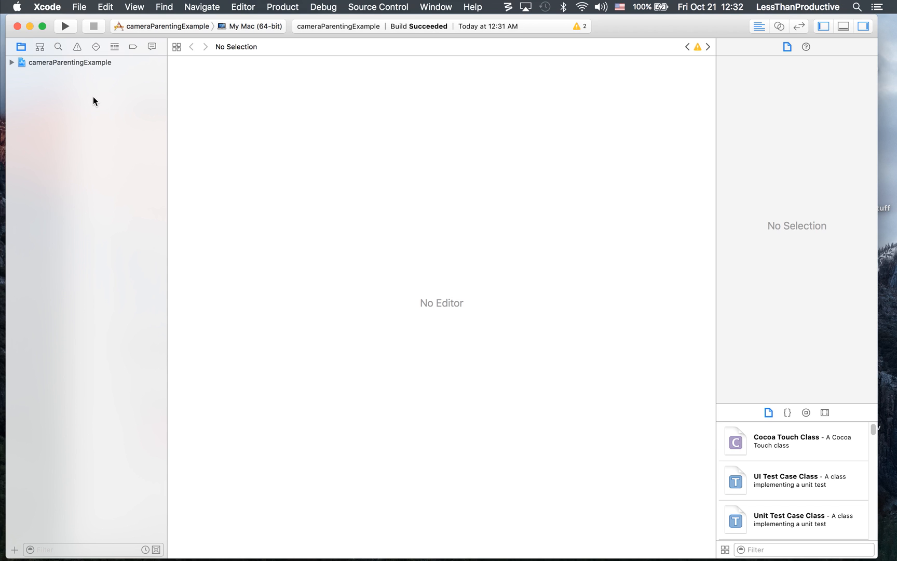
pyautogui.click(66, 26)
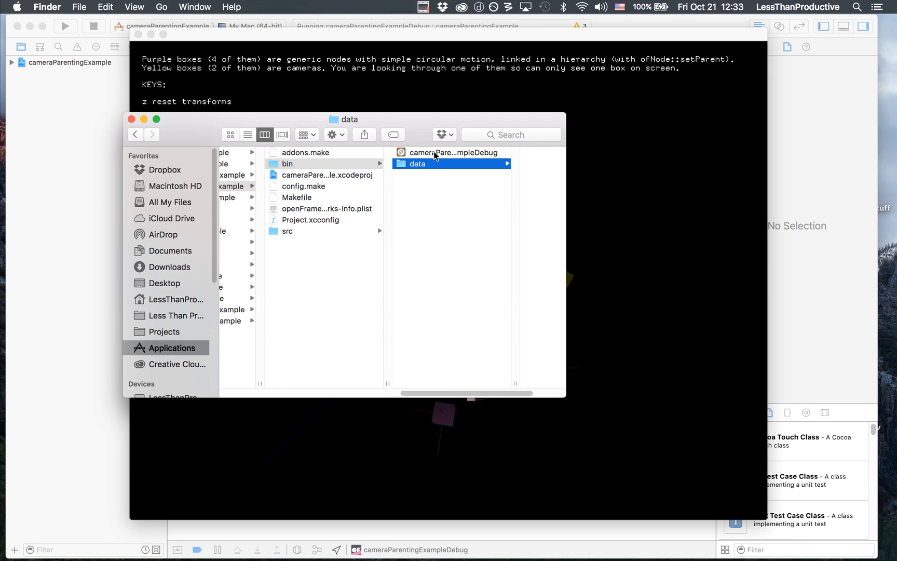
# Select the newly built cameraParentingExampleDebug app in the bin folder.
pyautogui.click(454, 152)
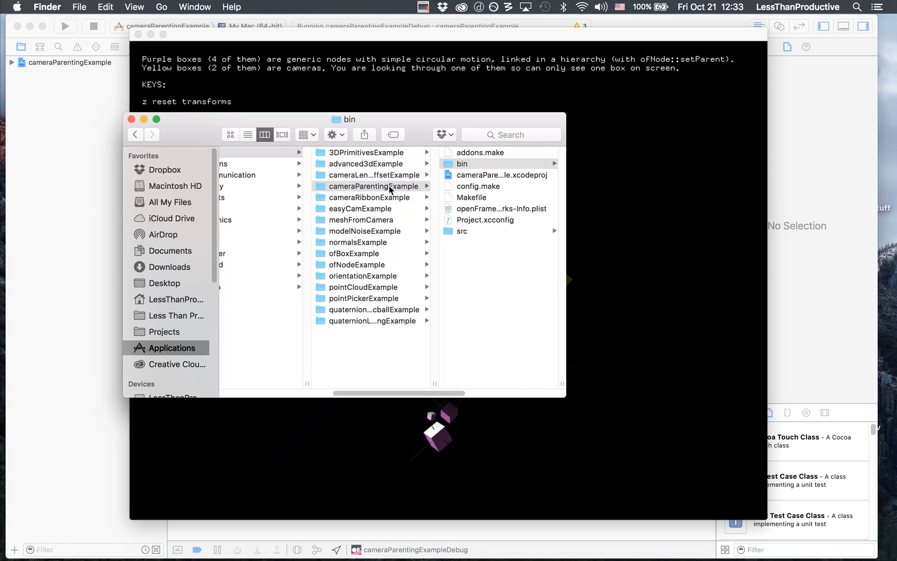
pyautogui.moveTo(417, 125)
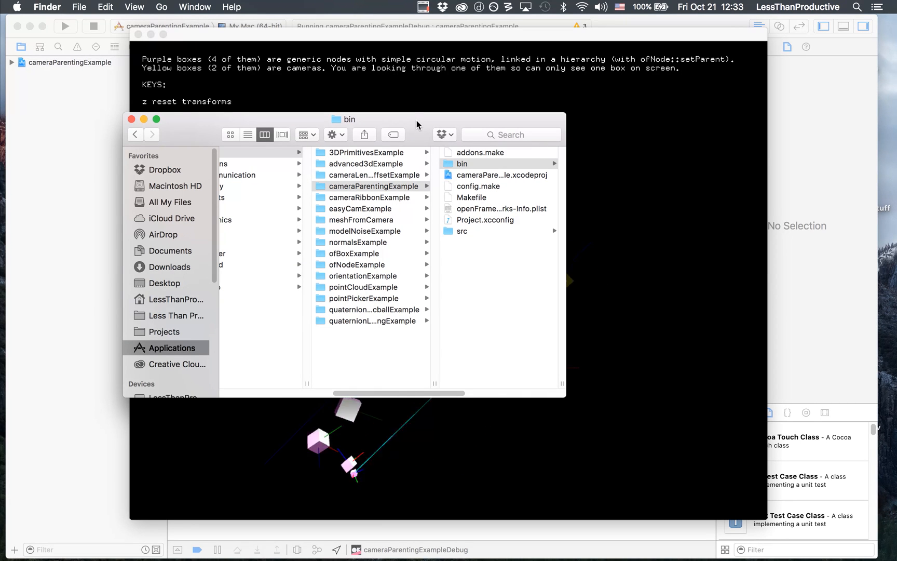